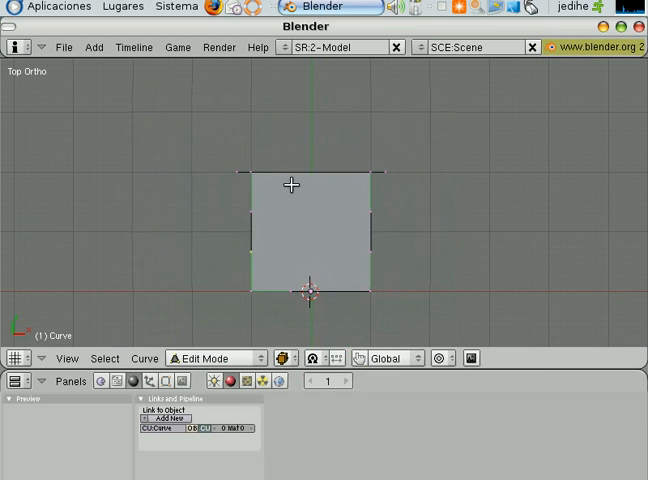
pyautogui.moveTo(348, 160)
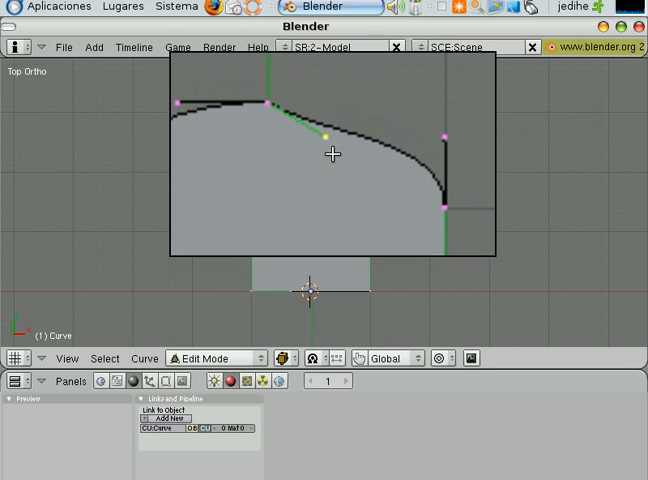
# Bend both sides of the top edge into a pointed, onion-dome arch.
pyautogui.moveTo(326, 128); pyautogui.dragTo(314, 148)
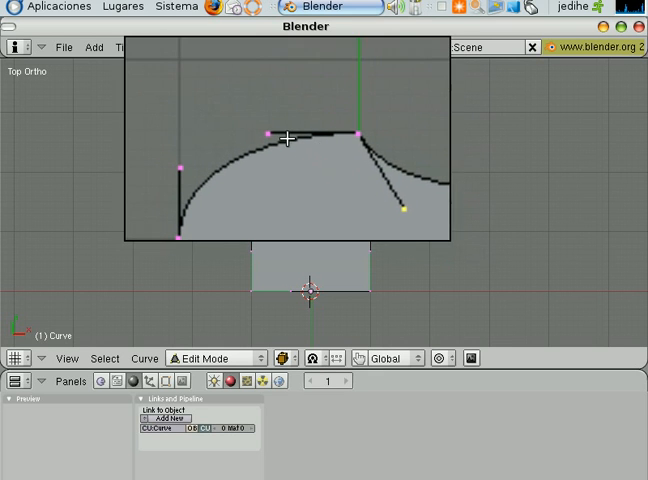
pyautogui.moveTo(288, 140); pyautogui.dragTo(302, 164)
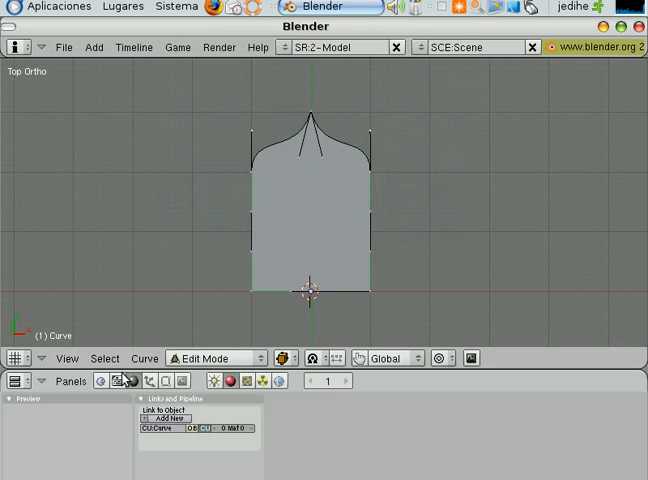
pyautogui.click(144, 358)
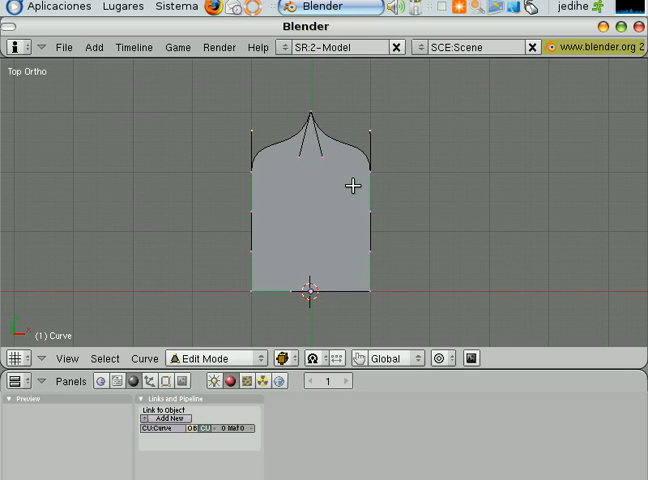
pyautogui.moveTo(336, 160)
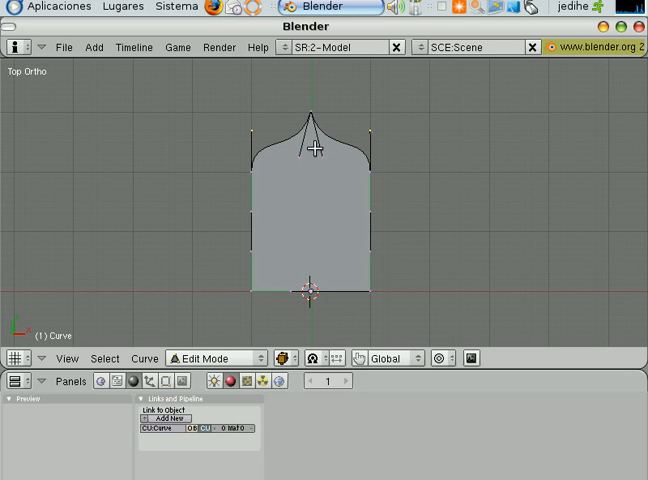
pyautogui.moveTo(308, 184)
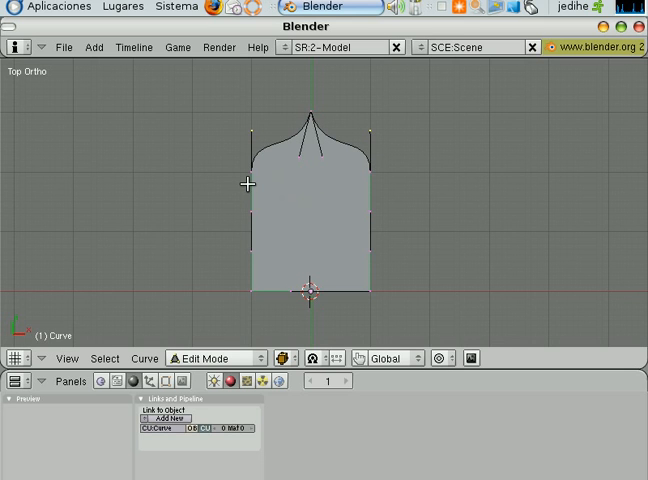
pyautogui.moveTo(222, 184)
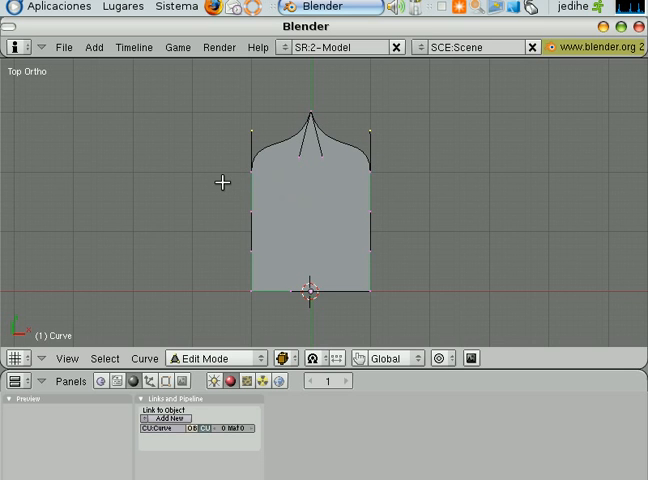
pyautogui.moveTo(302, 264)
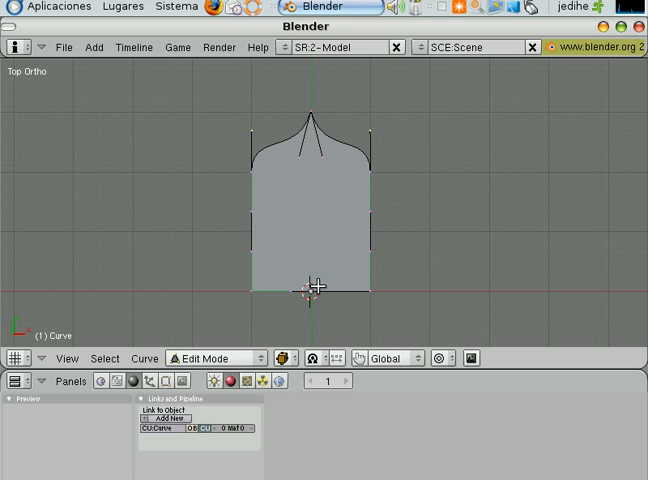
# Add a small closed Bezier rectangle inside the outline for the slot hole.
pyautogui.click(210, 358)
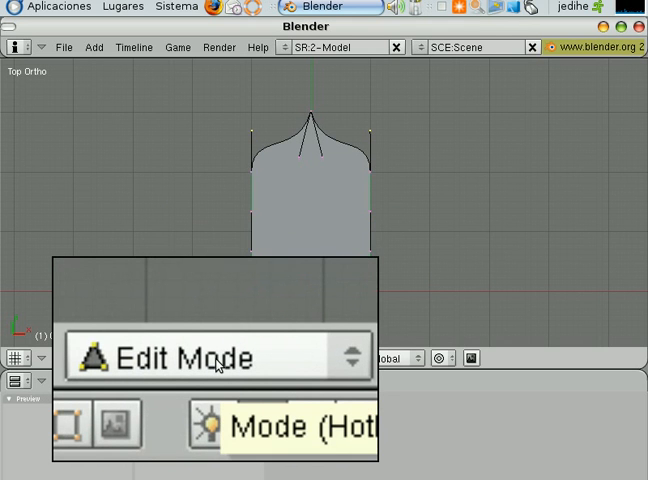
pyautogui.click(216, 358)
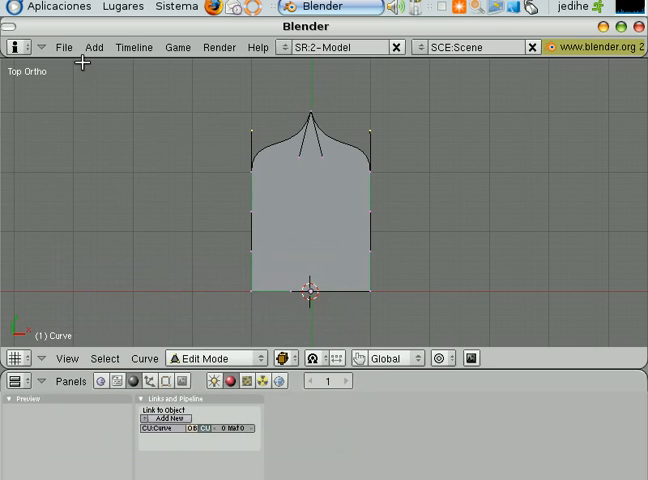
pyautogui.click(92, 48)
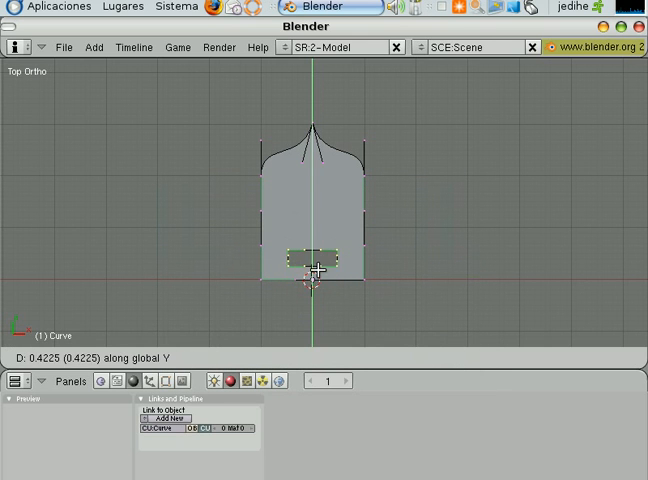
# Move the slot rectangle up along Y to sit high inside the arch.
pyautogui.moveTo(316, 262); pyautogui.dragTo(316, 220)
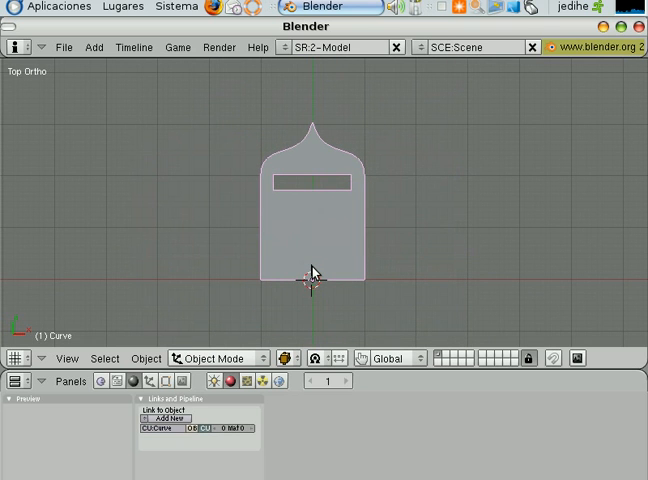
pyautogui.moveTo(304, 220)
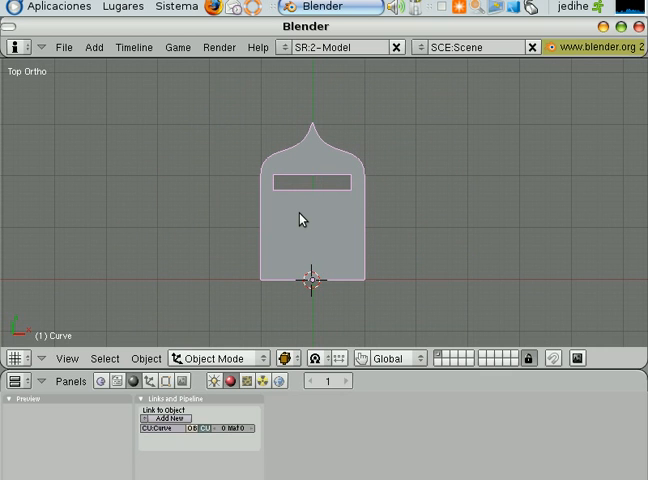